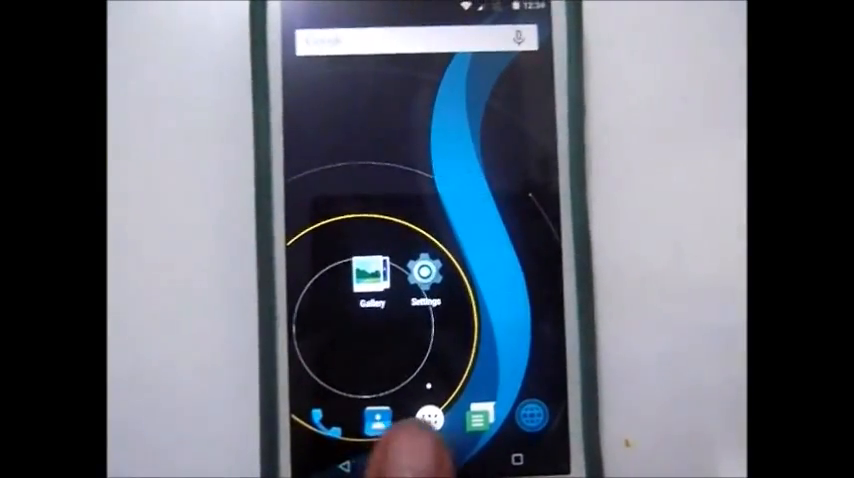
Step: Launch Settings from the home screen and scroll down to the System section
{"action": "left_click", "coordinate": [431, 424]}
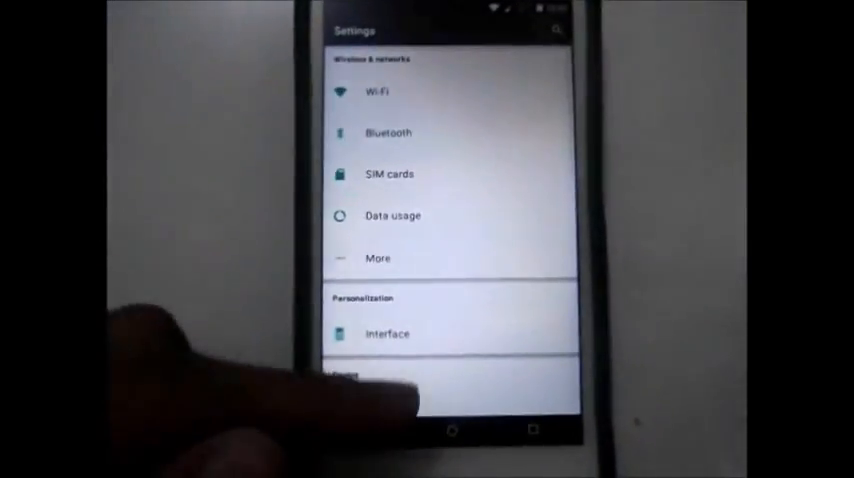
{"action": "scroll", "scroll_direction": "down", "scroll_amount": 3}
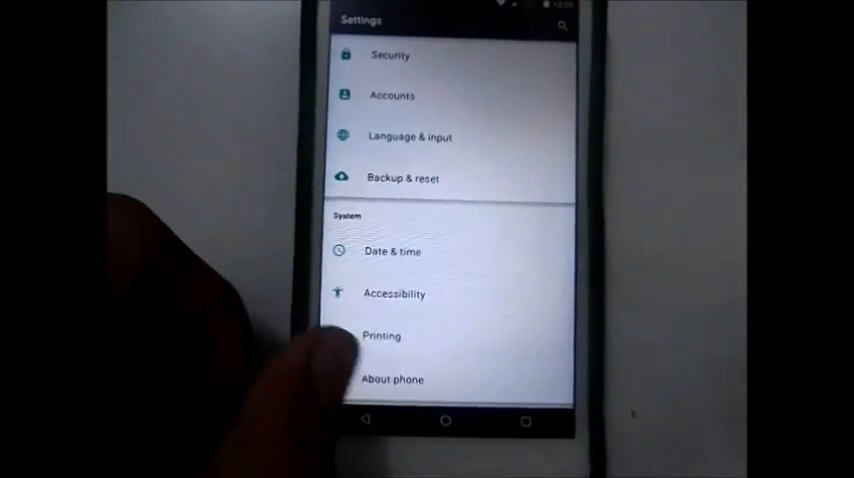
{"action": "left_click", "coordinate": [394, 379]}
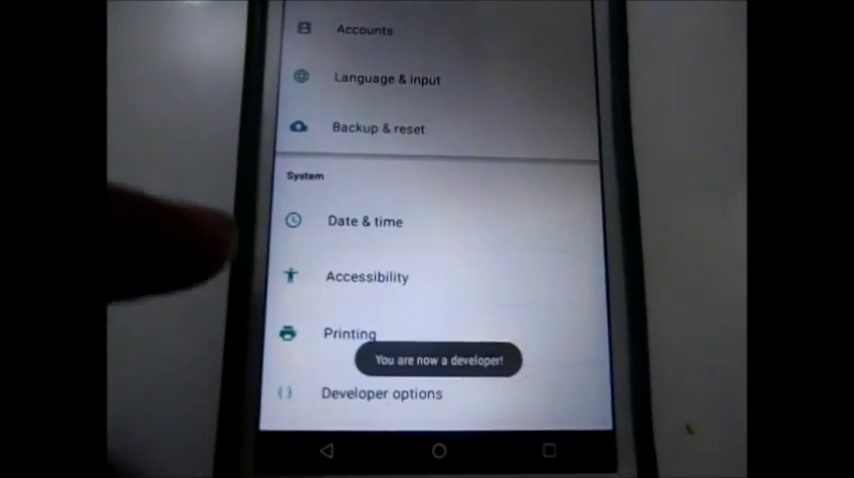
Step: Open the newly unlocked Developer options to reach the Debugging settings
{"action": "left_click", "coordinate": [380, 393]}
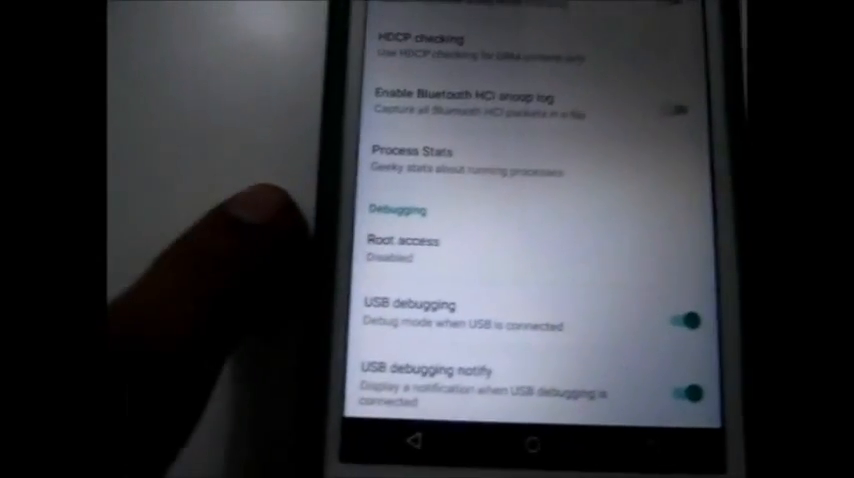